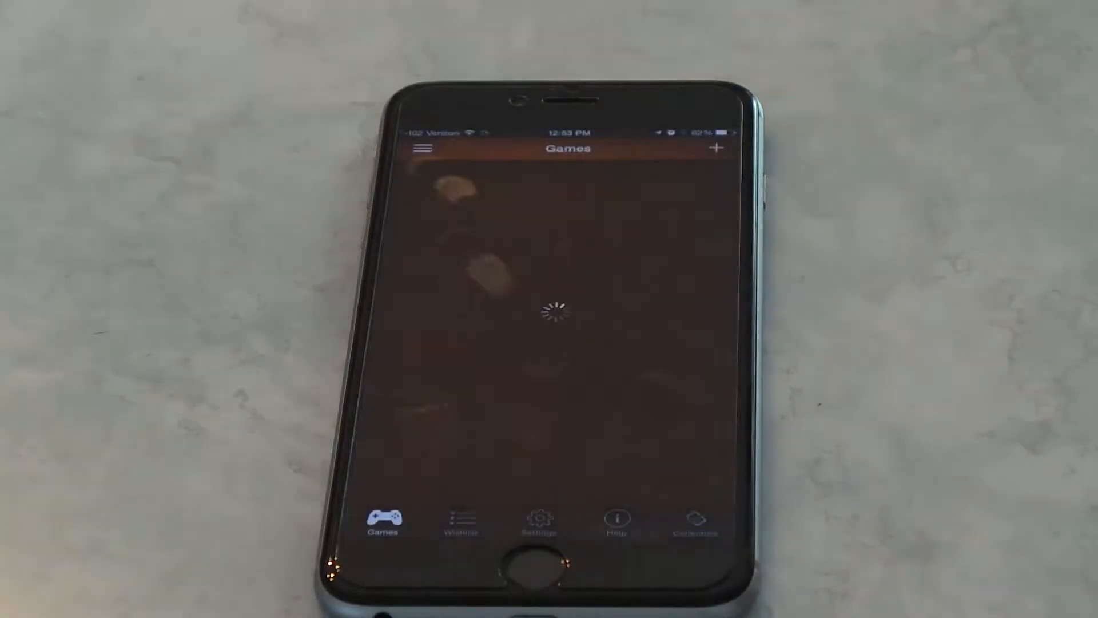
# Step: Open a game from the Games collection to view its detail form
pyautogui.click(549, 560)
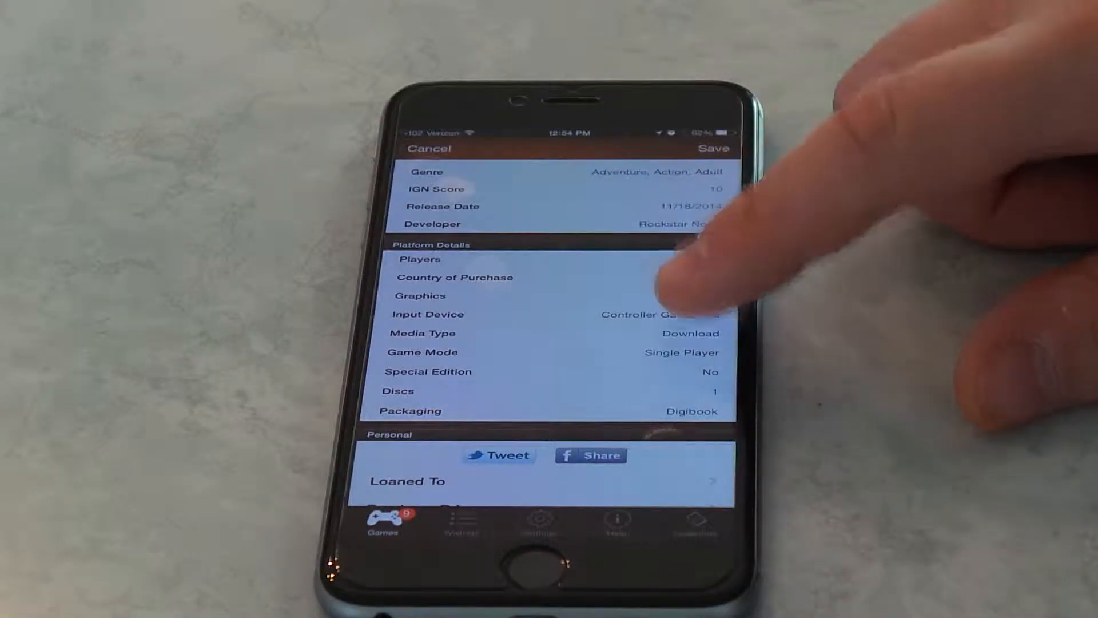
# Step: Leave Loaned To without a borrower and enter a purchase price of $59.99
pyautogui.scroll(-3)
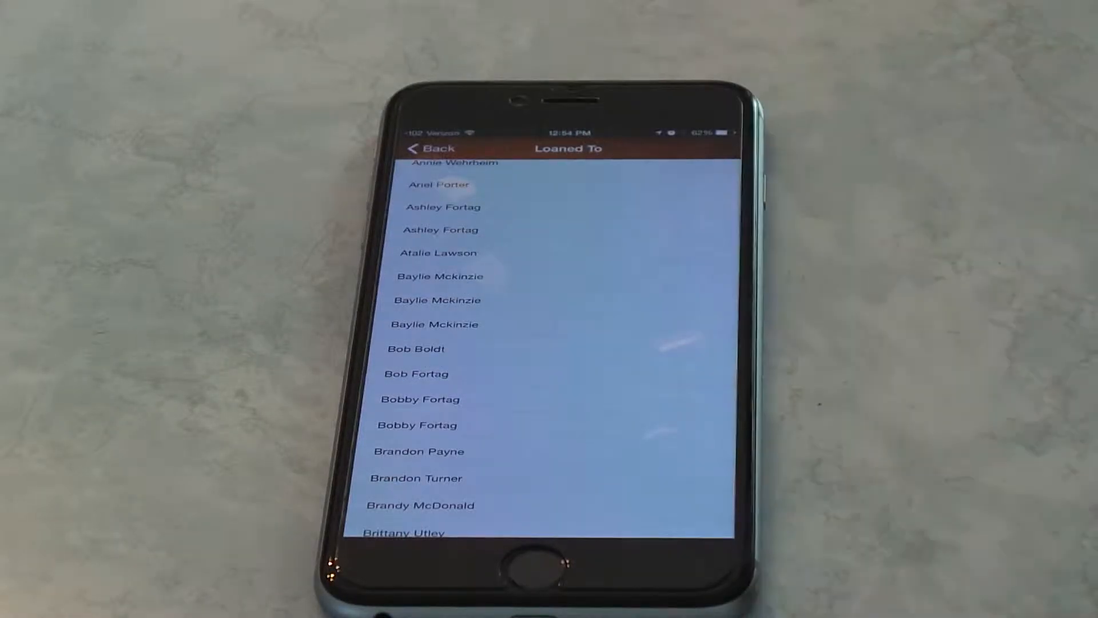
pyautogui.click(430, 148)
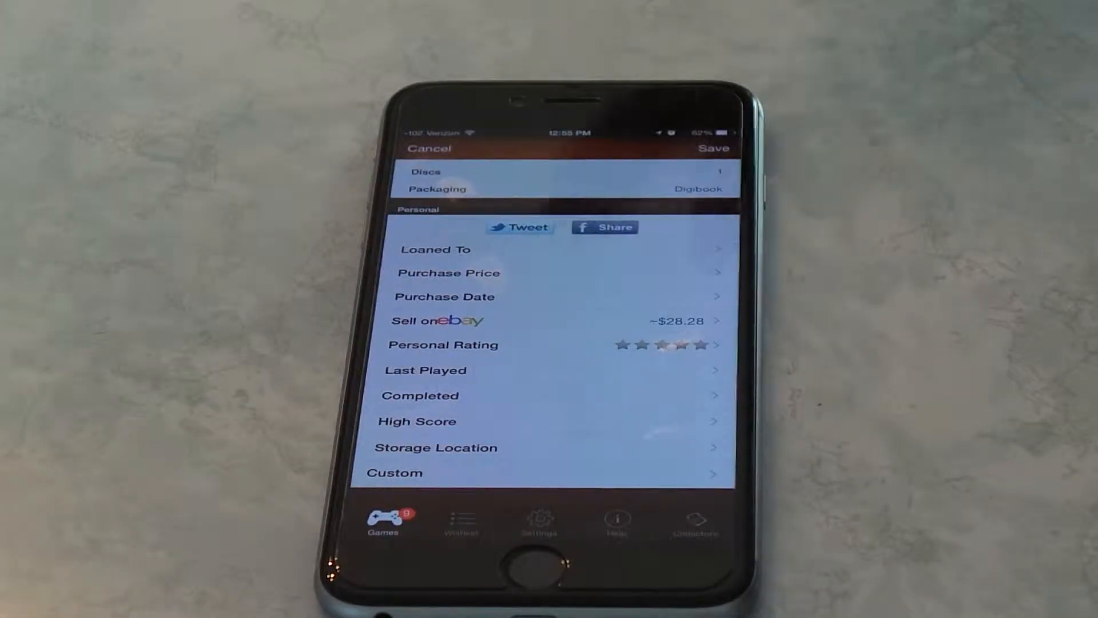
pyautogui.click(449, 272)
pyautogui.write('$59.99')
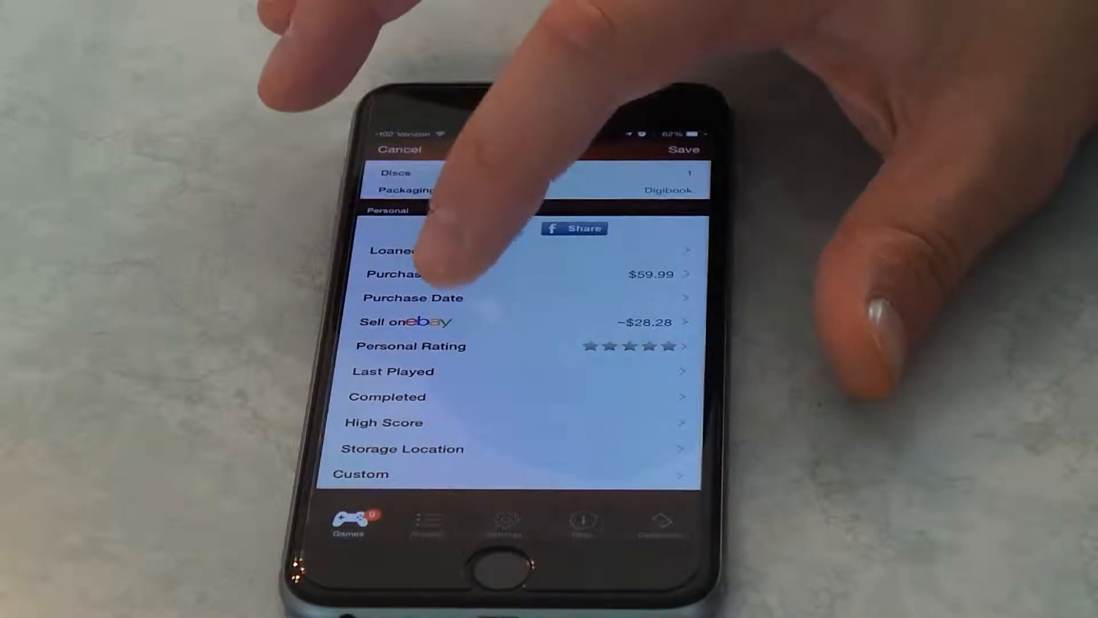
# Step: Choose a star rating for the game from the Personal Rating list
pyautogui.click(404, 322)
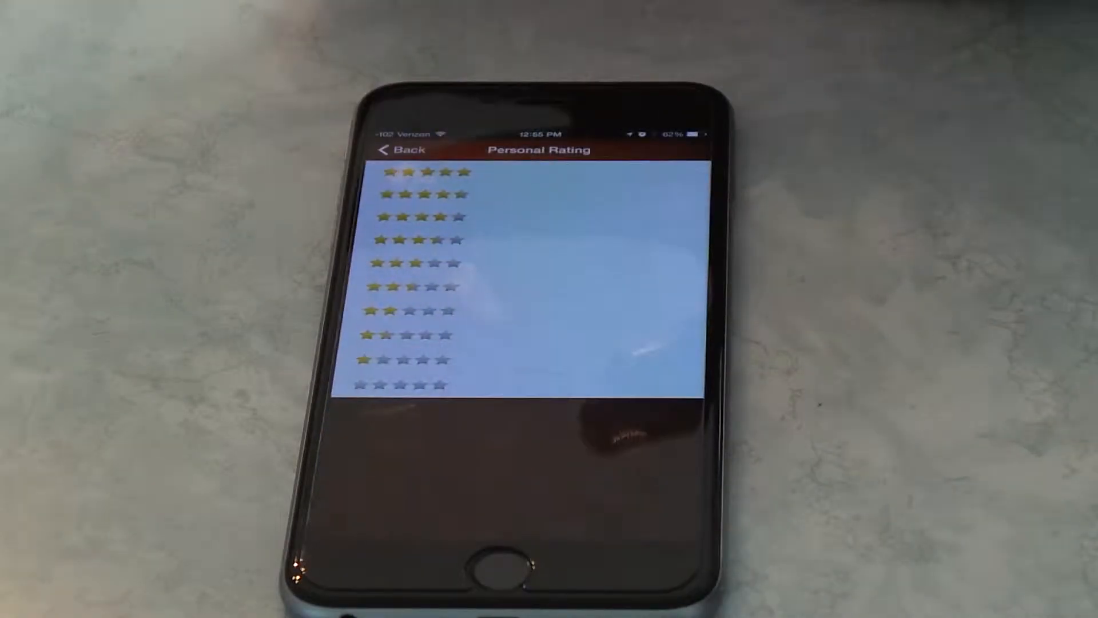
pyautogui.click(404, 150)
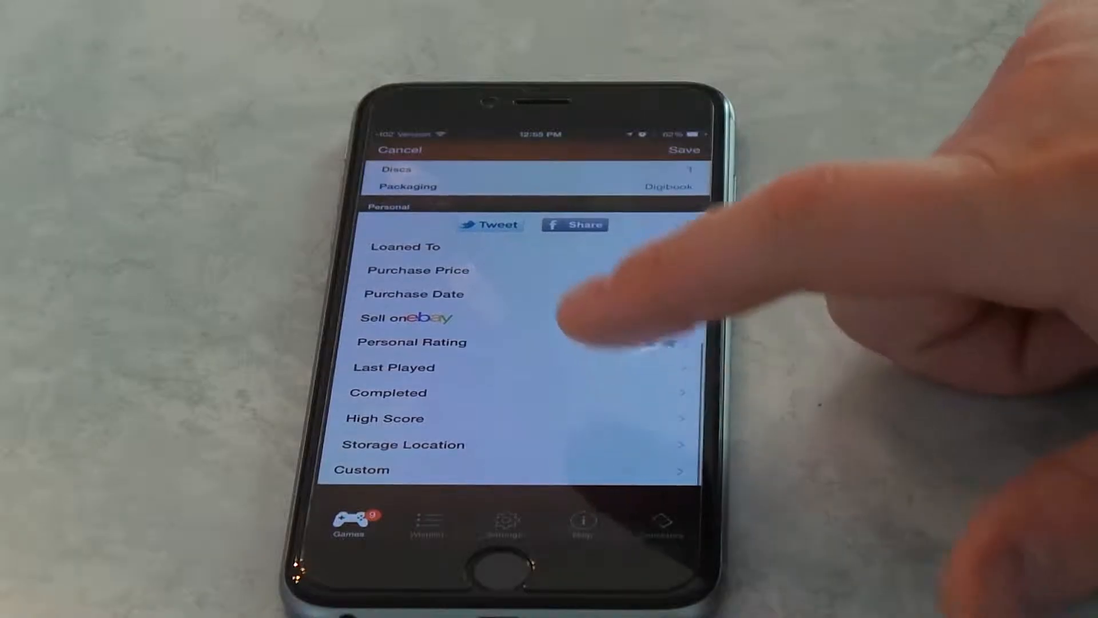
pyautogui.click(389, 392)
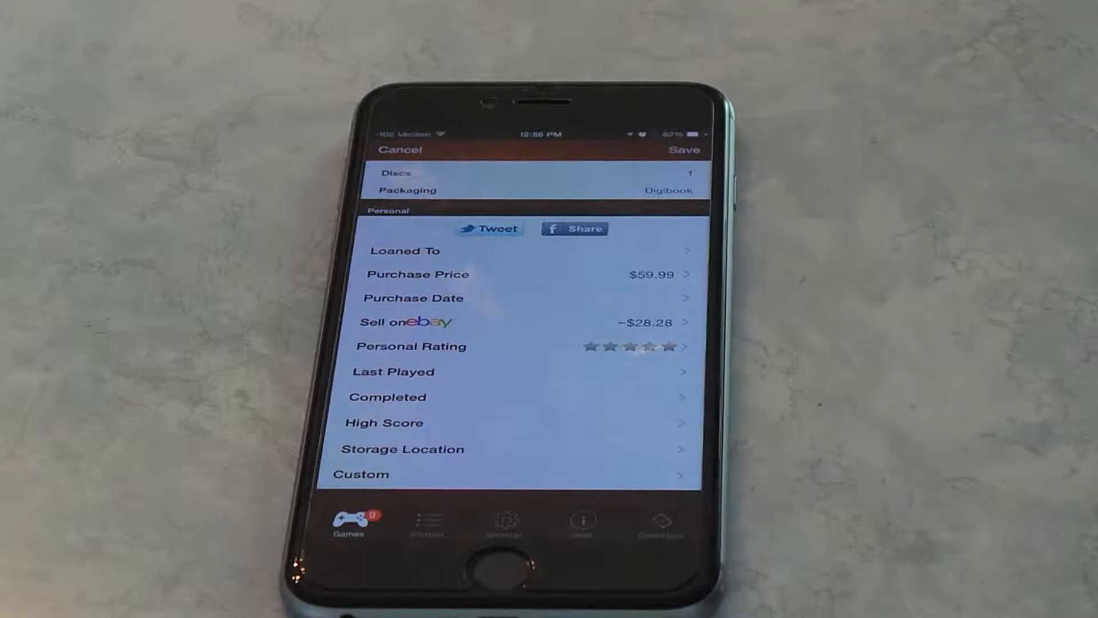
pyautogui.scroll(-3)
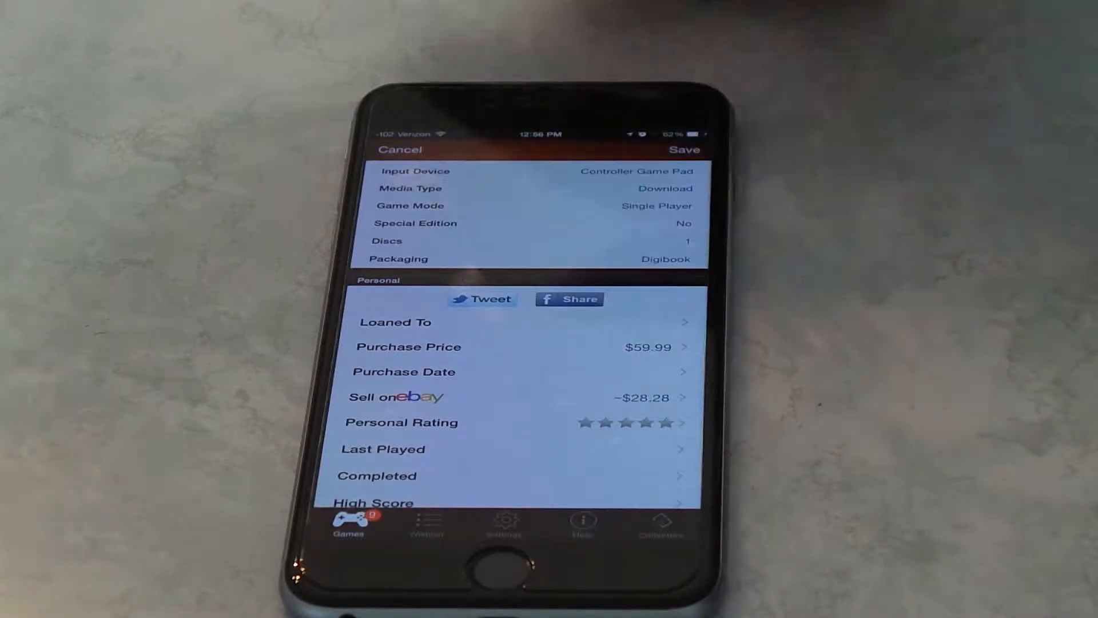
pyautogui.scroll(-3)
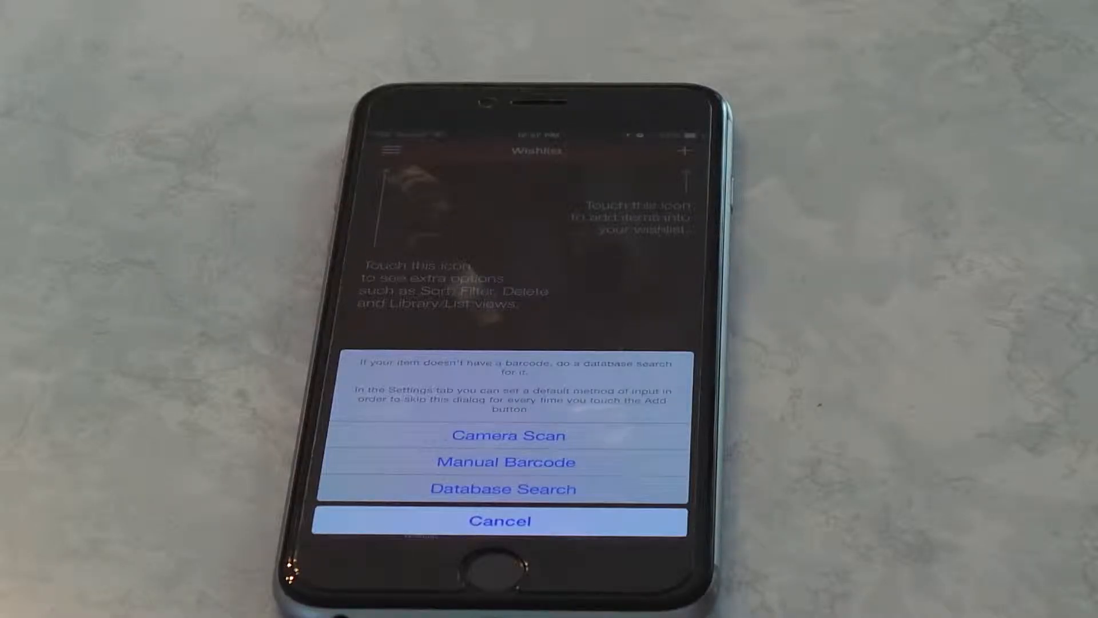
# Step: Cancel the Wishlist's Camera Scan / Manual Barcode / Database Search sheet
pyautogui.click(501, 521)
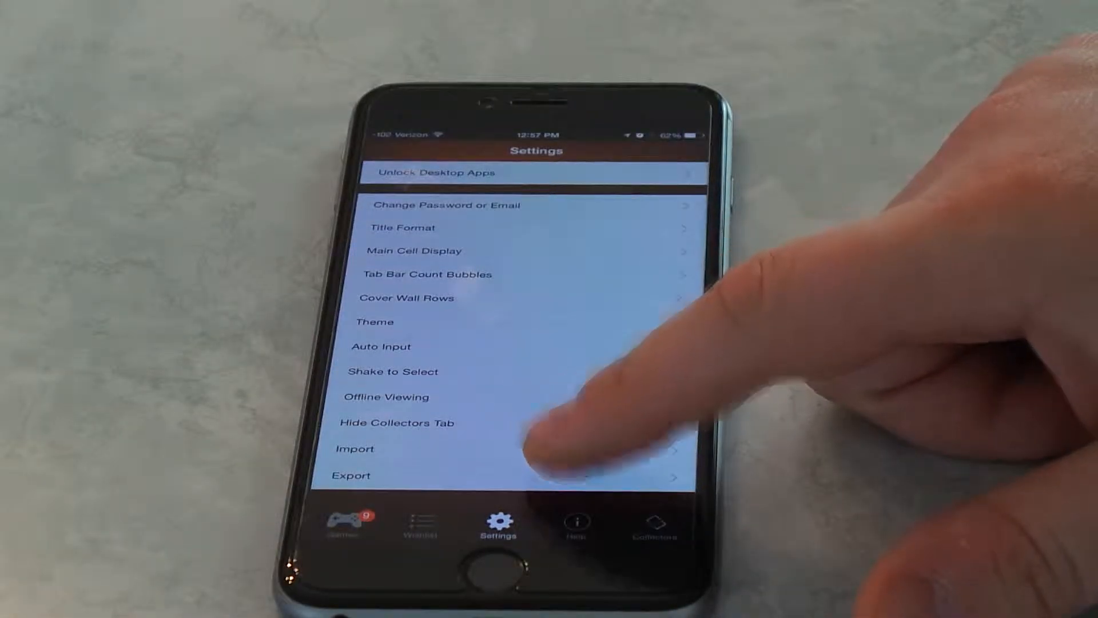
pyautogui.click(354, 449)
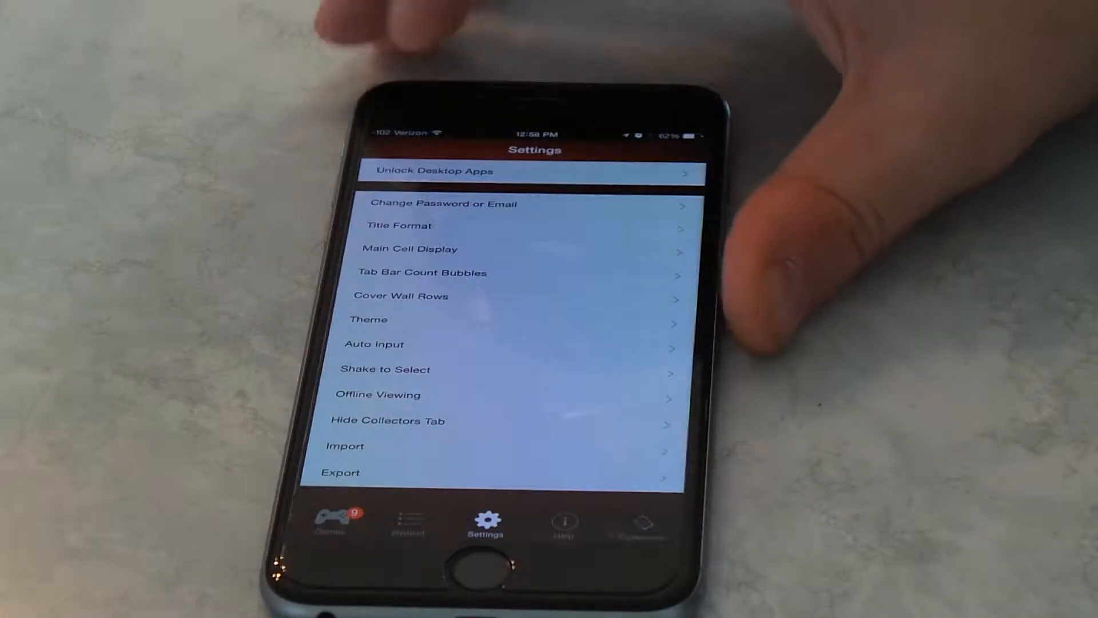
pyautogui.scroll(-3)
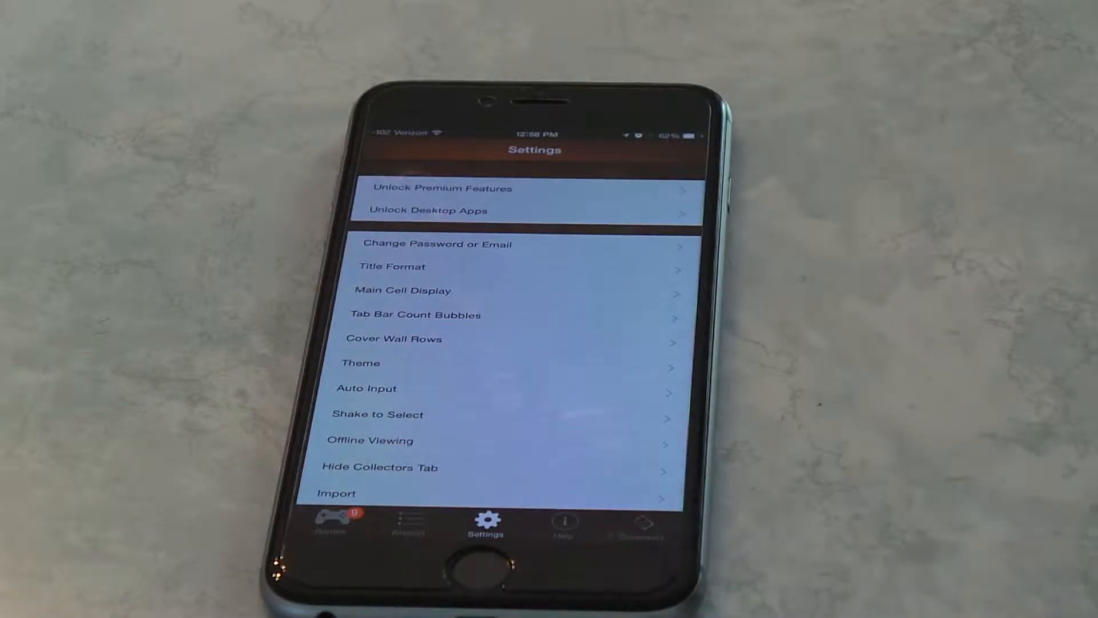
pyautogui.scroll(3)
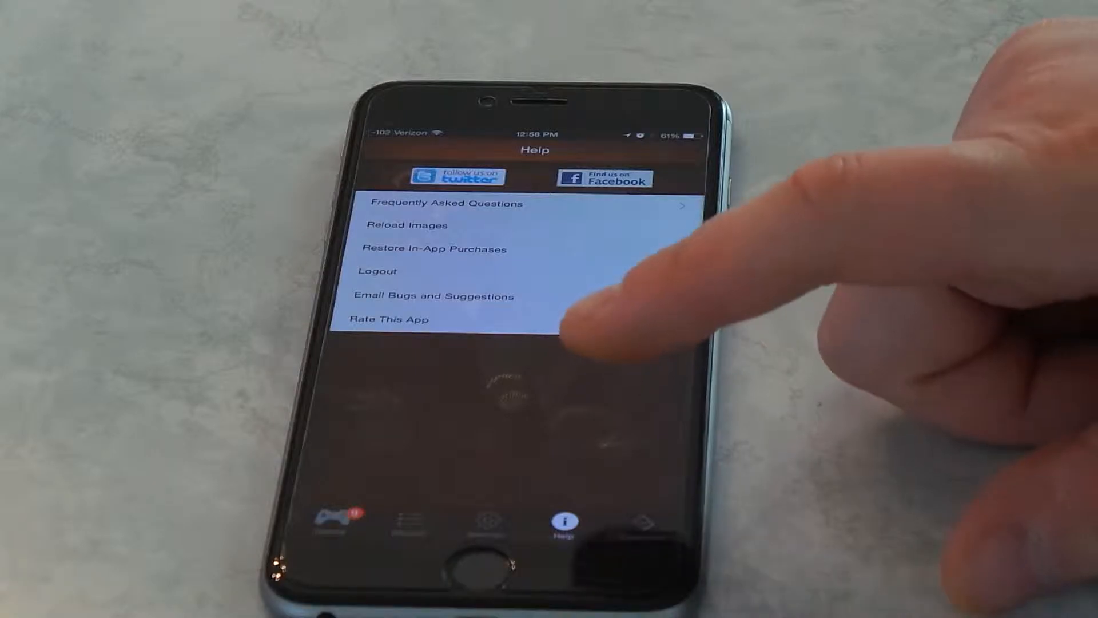
pyautogui.moveTo(595, 357)
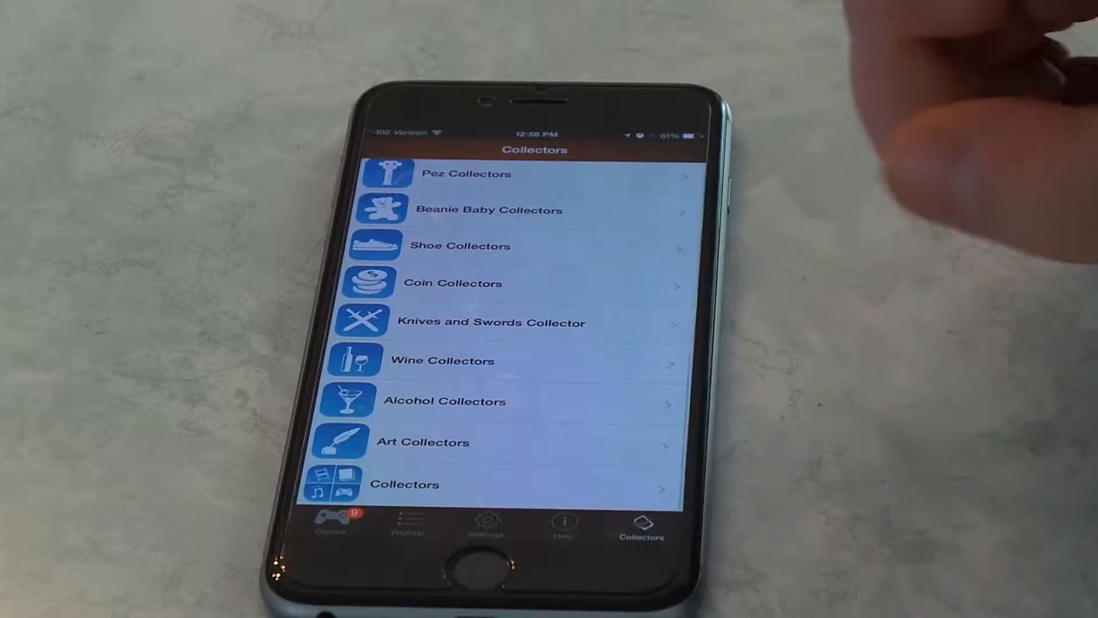
# Step: Scroll through the collector apps list with Funko, Pez, Coin and Wine collectors
pyautogui.scroll(3)
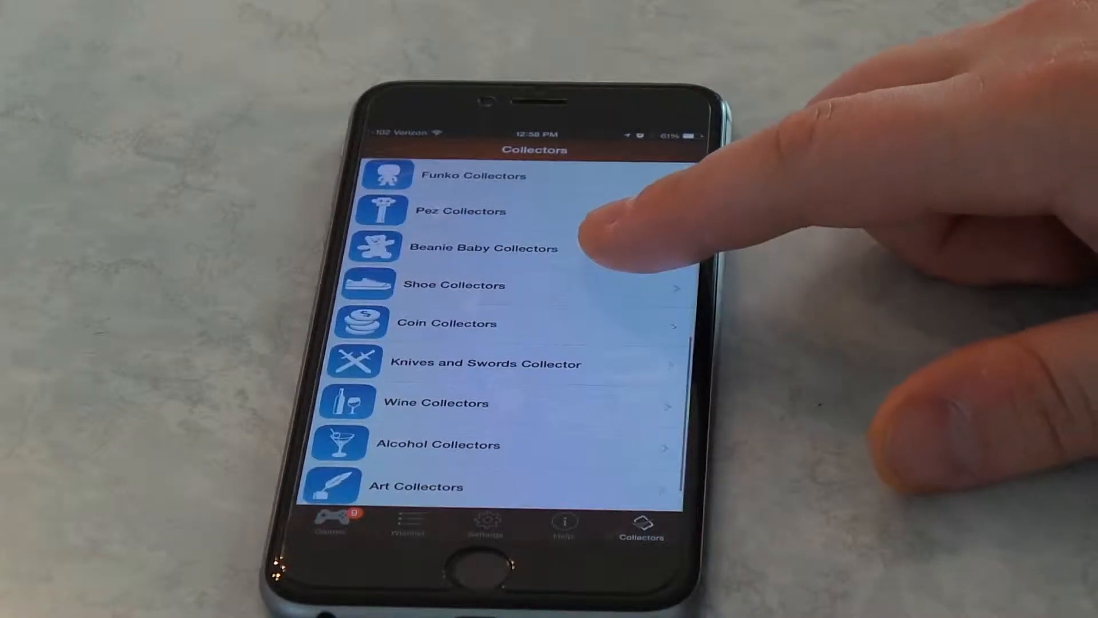
pyautogui.scroll(-3)
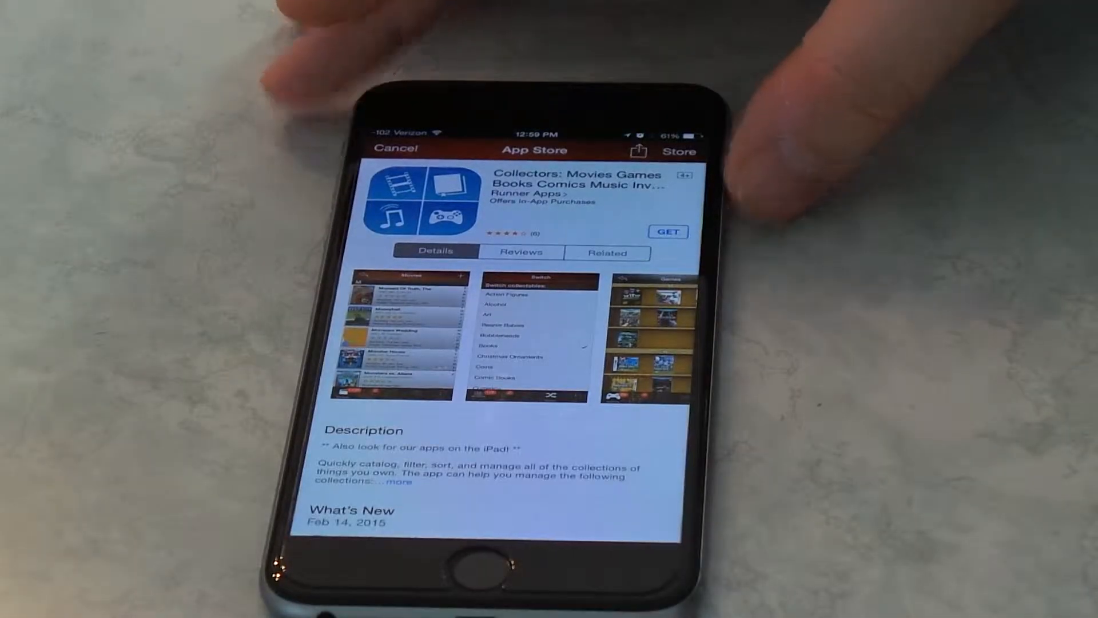
# Step: Scroll the Collectors bundle's App Store page down to its Information section
pyautogui.scroll(-3)
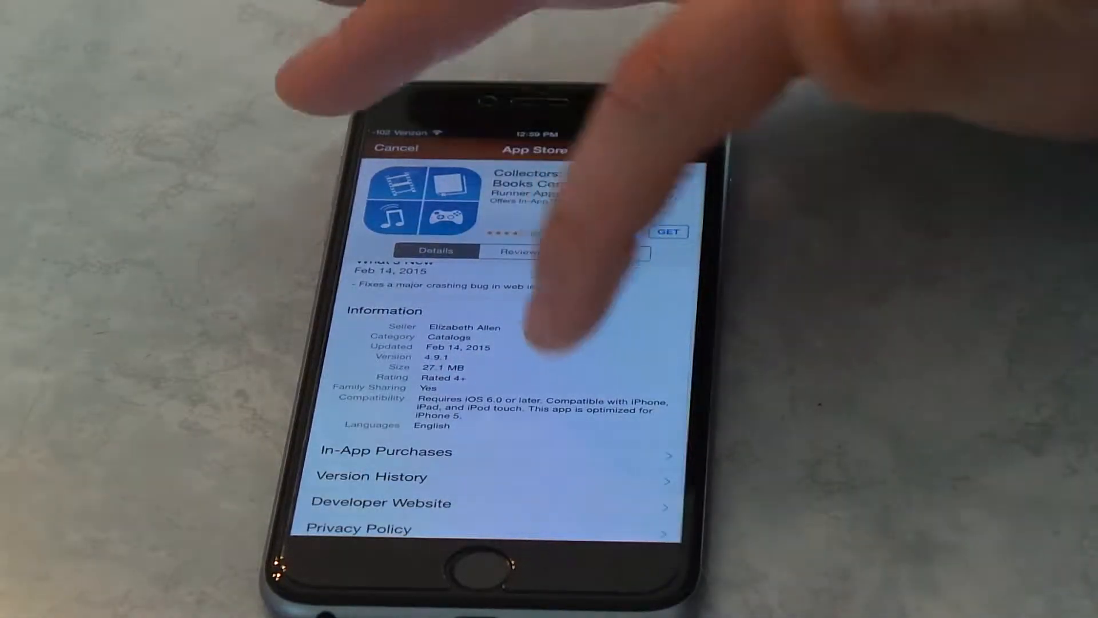
pyautogui.scroll(-3)
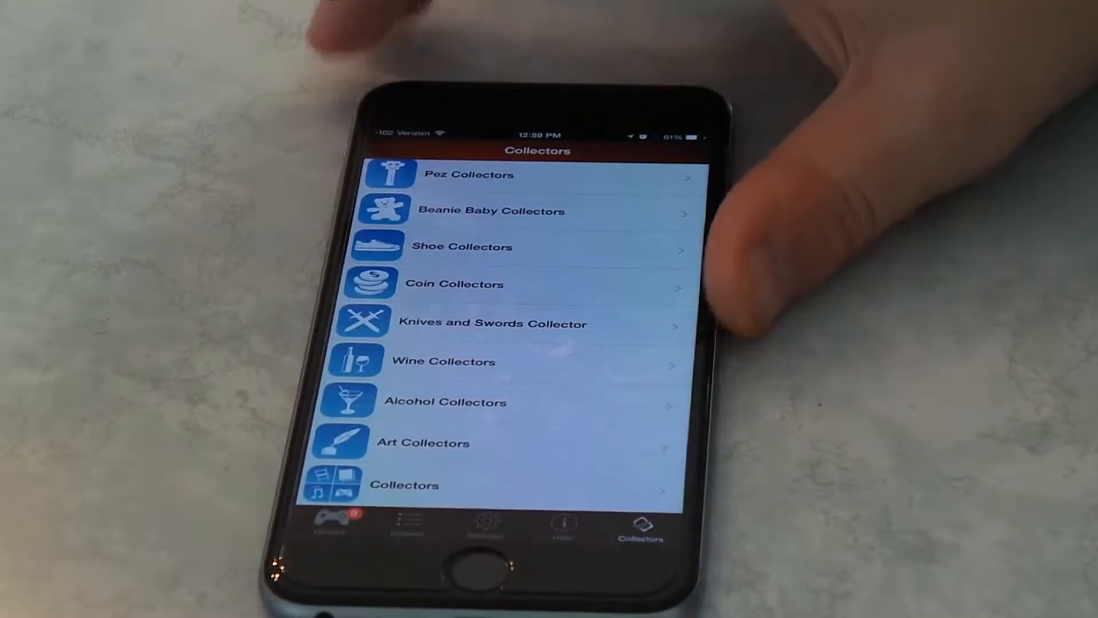
# Step: Cancel the App Store sheet to return to the Collectors list
pyautogui.click(329, 522)
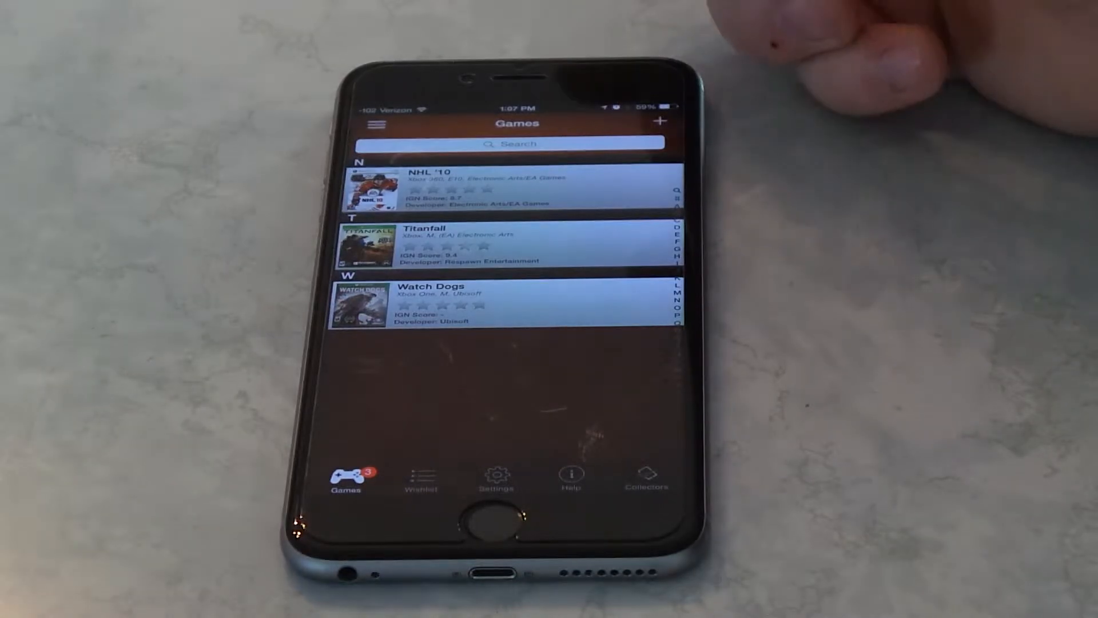
# Step: Bring up the add-game sheet over the NHL '10, Titanfall and Watch Dogs collection
pyautogui.click(659, 122)
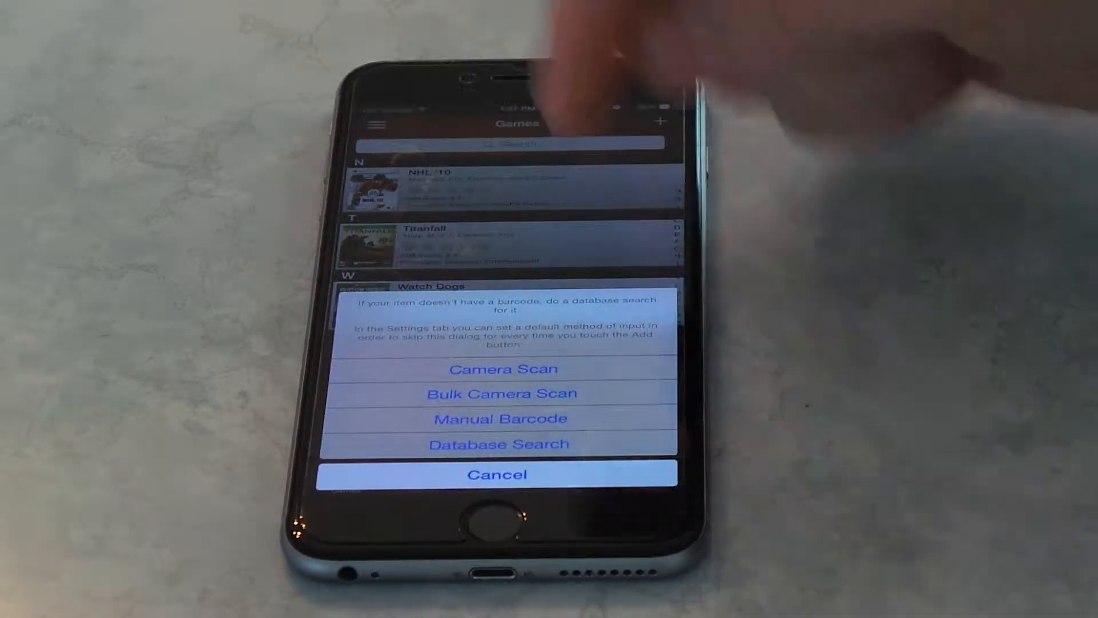